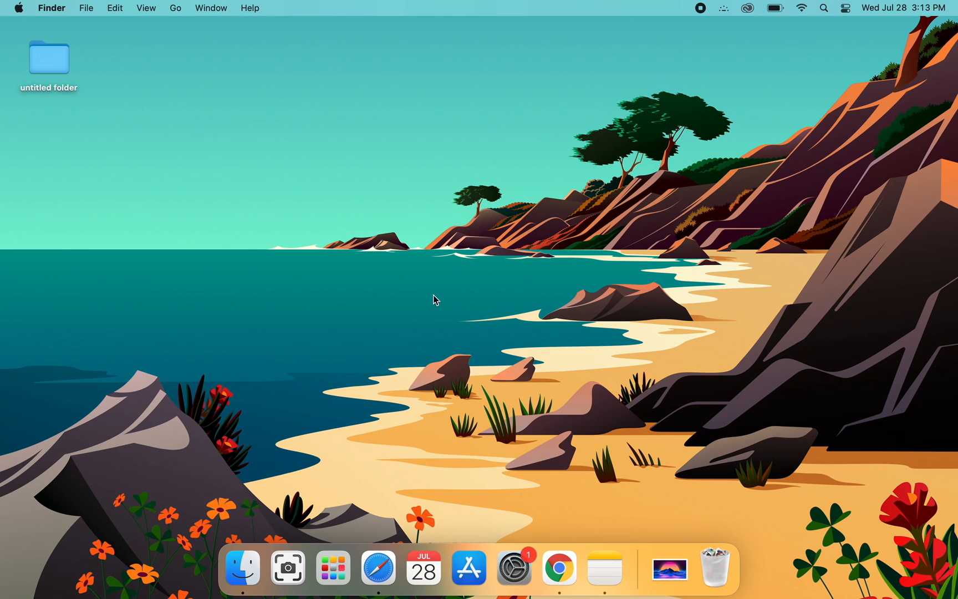
mouse_move(343, 275)
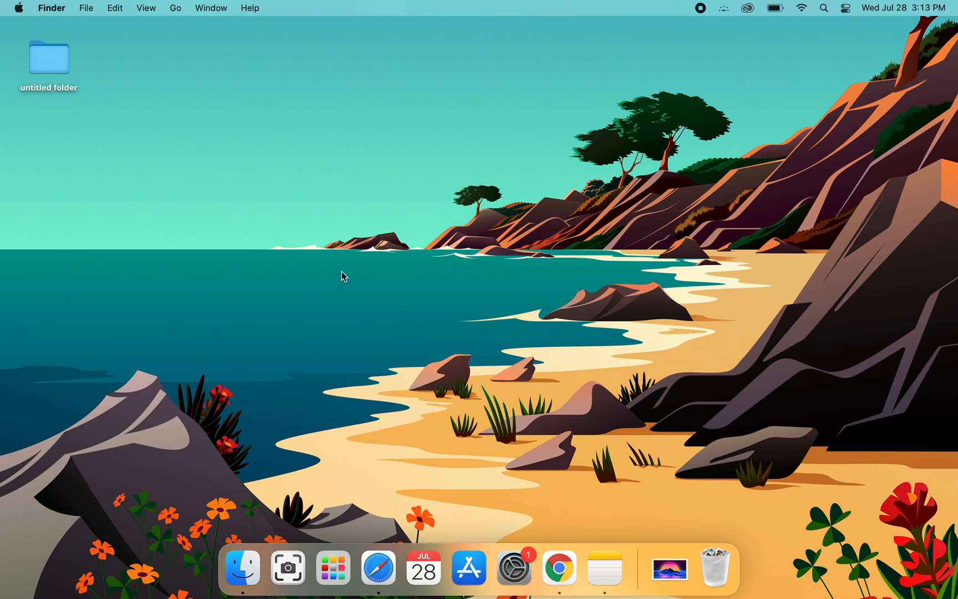
mouse_move(358, 297)
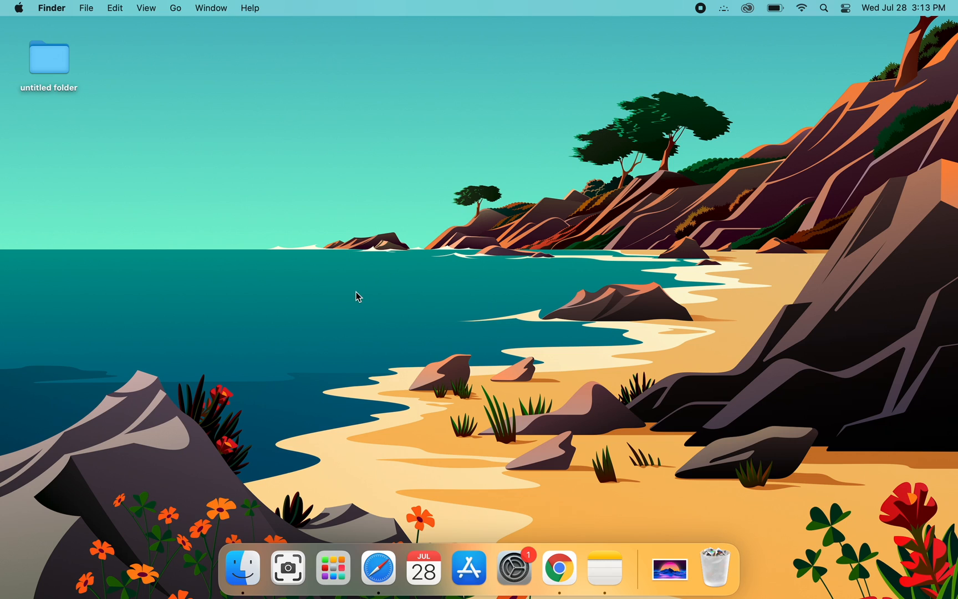
mouse_move(443, 292)
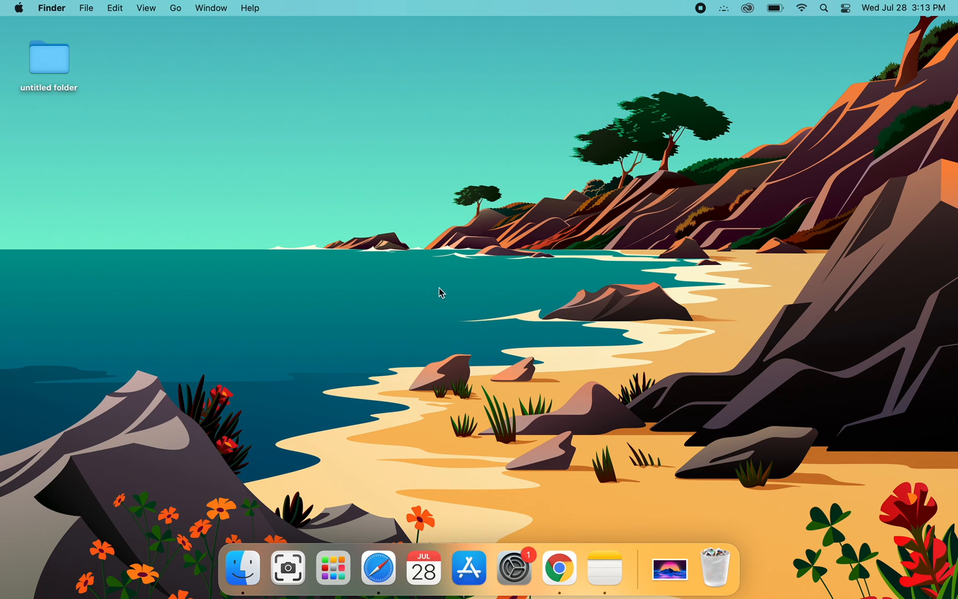
mouse_move(455, 295)
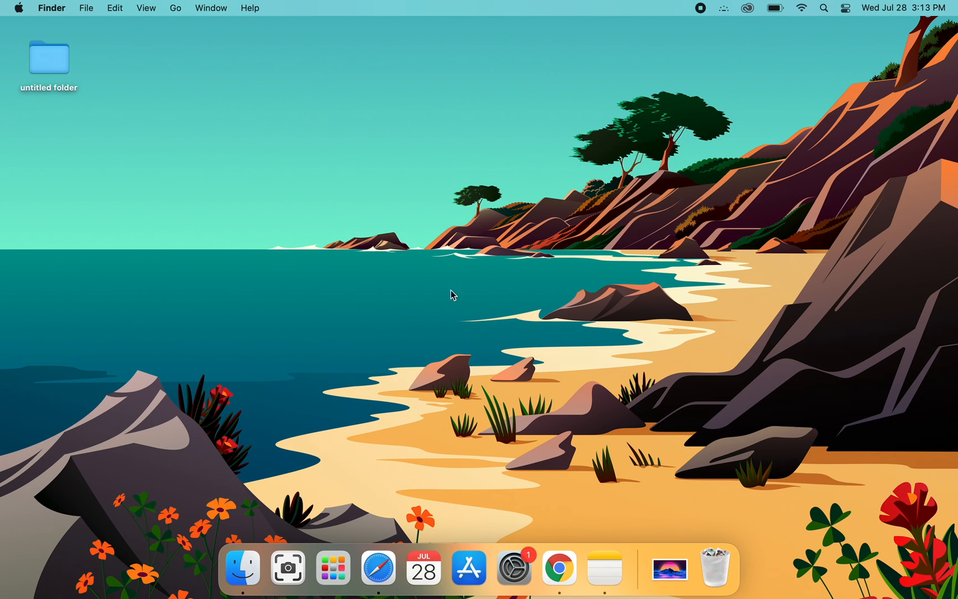
mouse_move(464, 304)
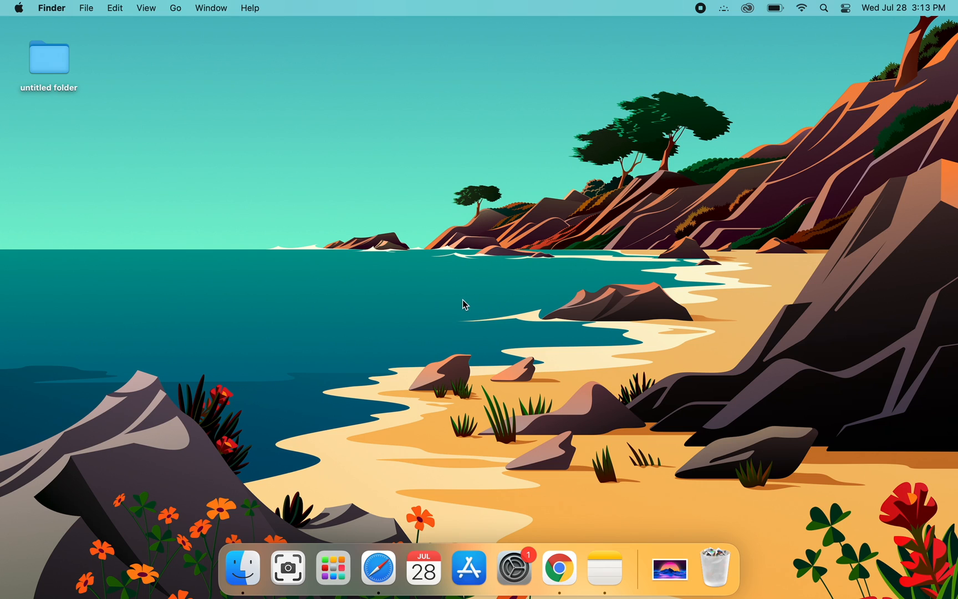
mouse_move(660, 153)
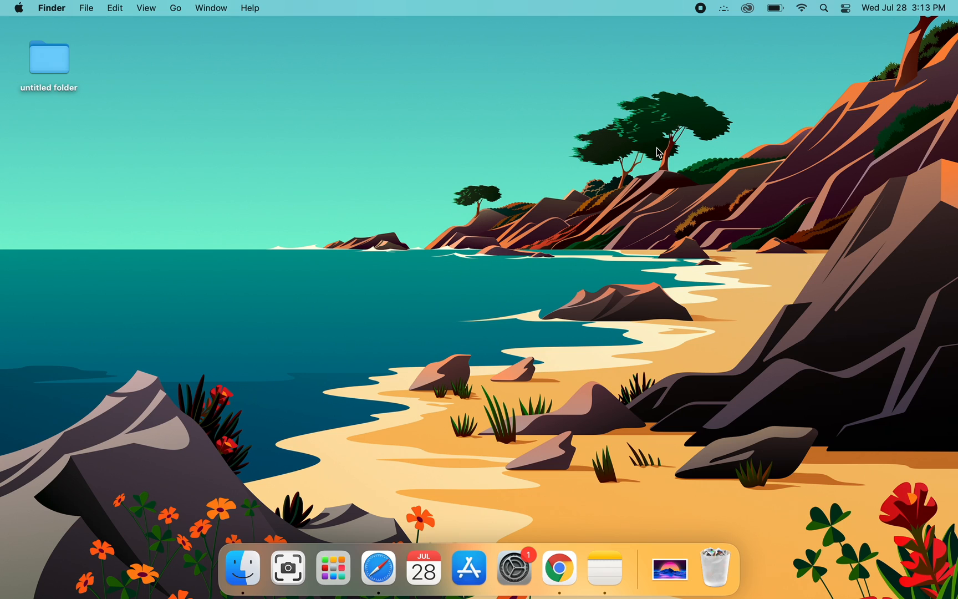
mouse_move(739, 137)
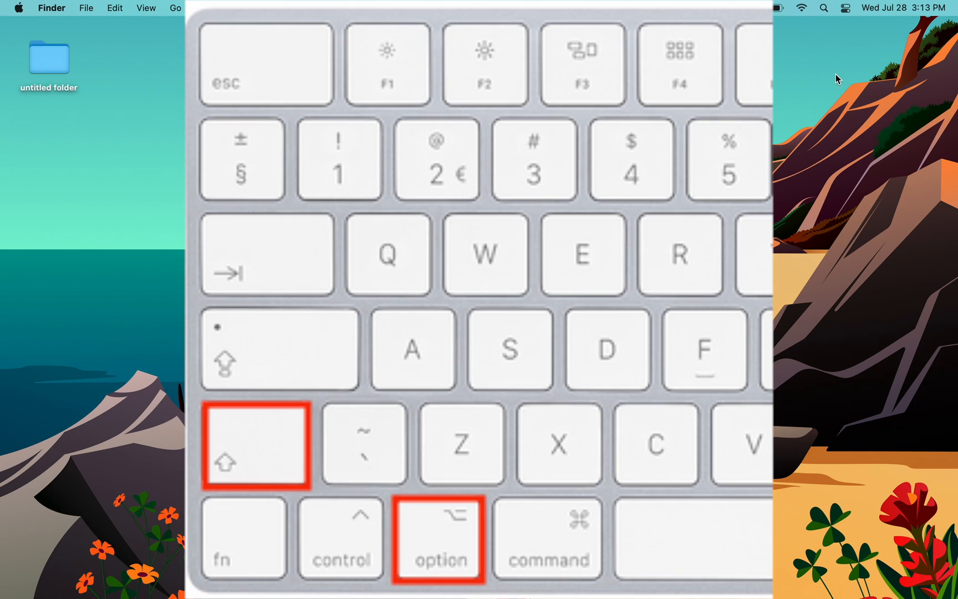
mouse_move(815, 23)
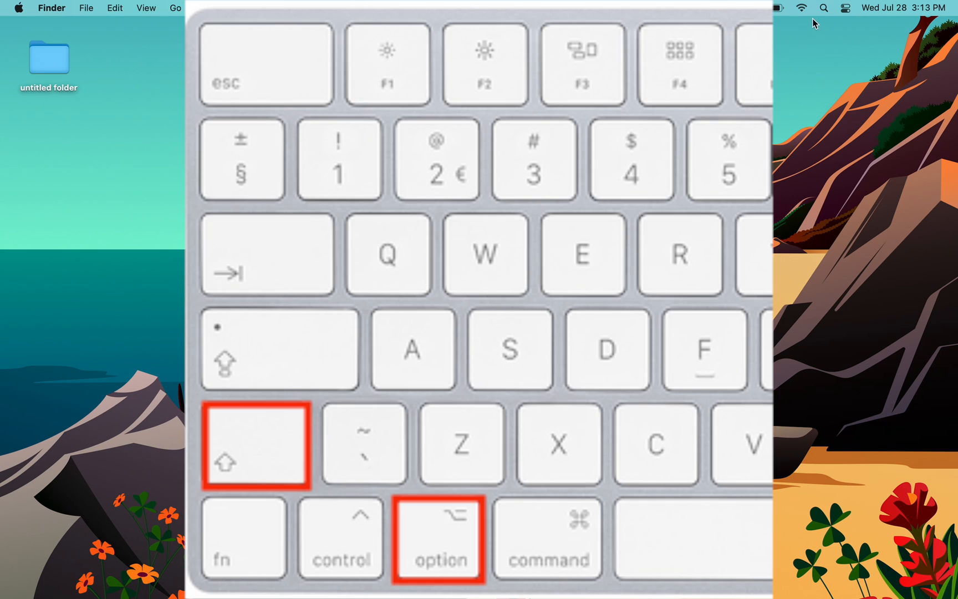
- Choose 'Reset the Bluetooth module' from Control Center's extended Bluetooth options
click(846, 8)
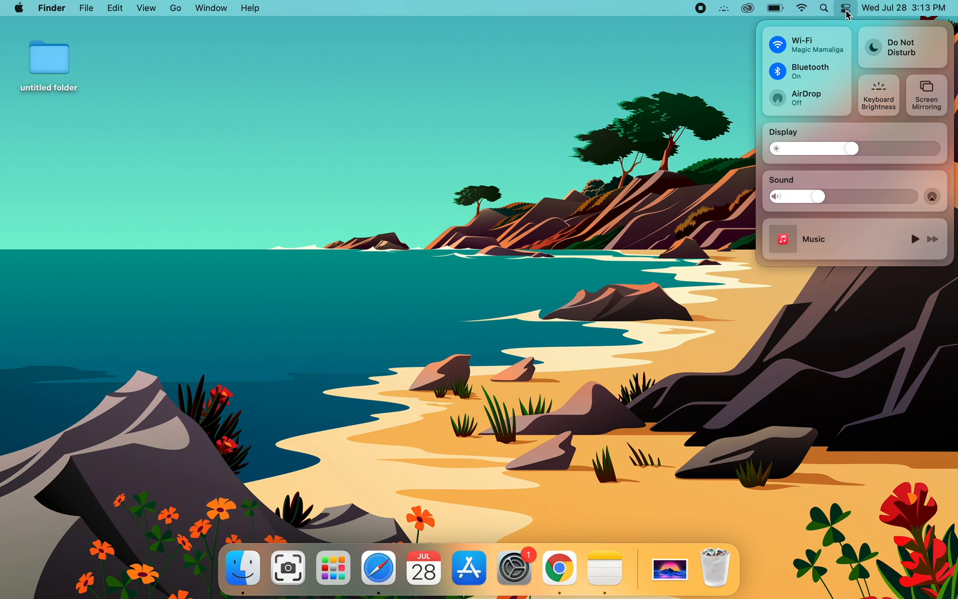
mouse_move(822, 74)
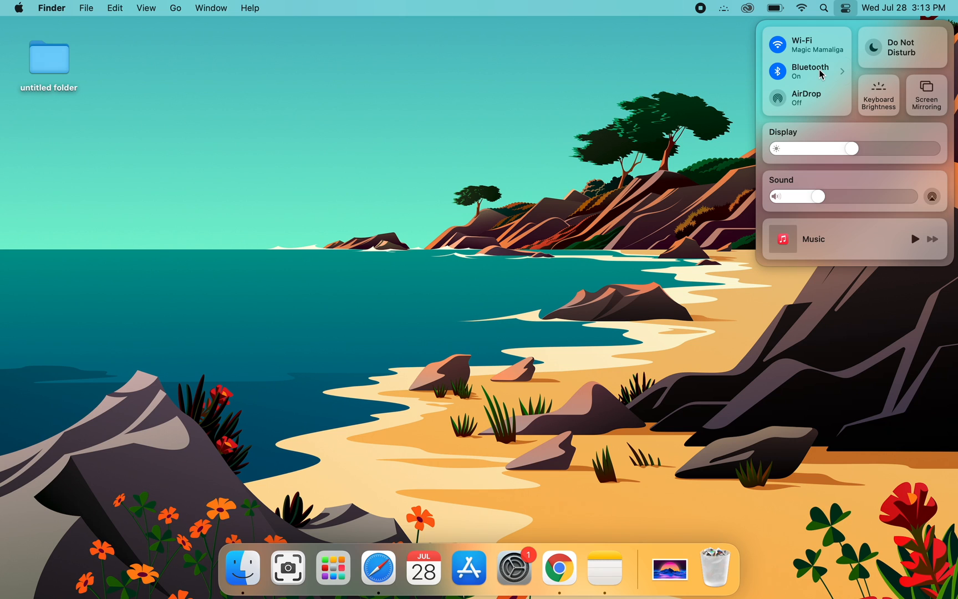
click(810, 71)
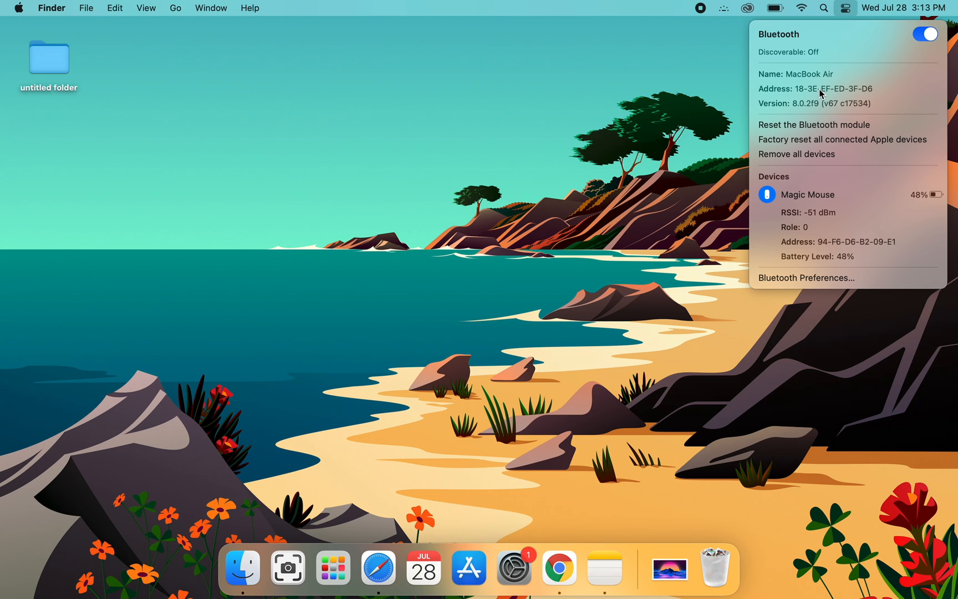
mouse_move(830, 140)
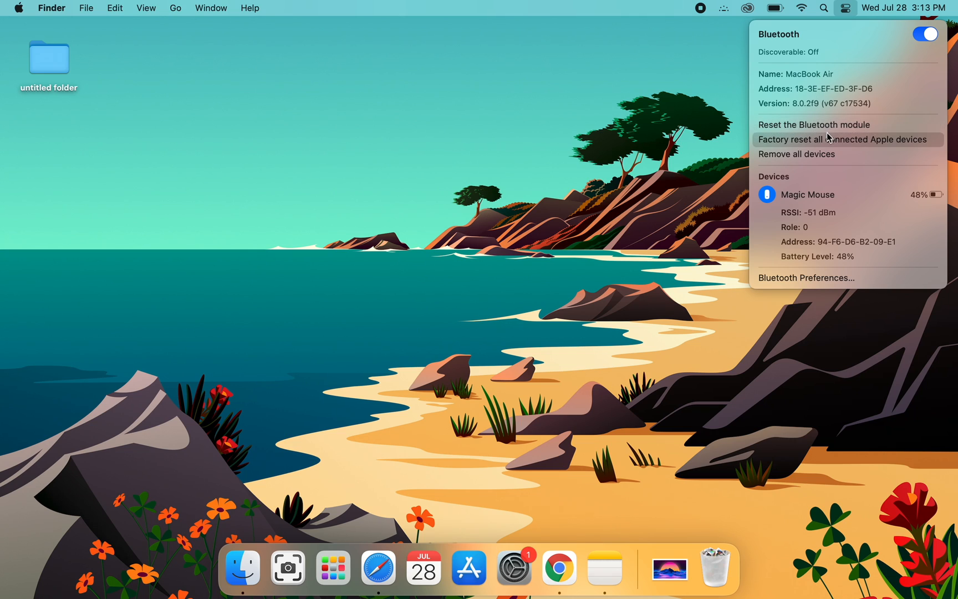
mouse_move(814, 125)
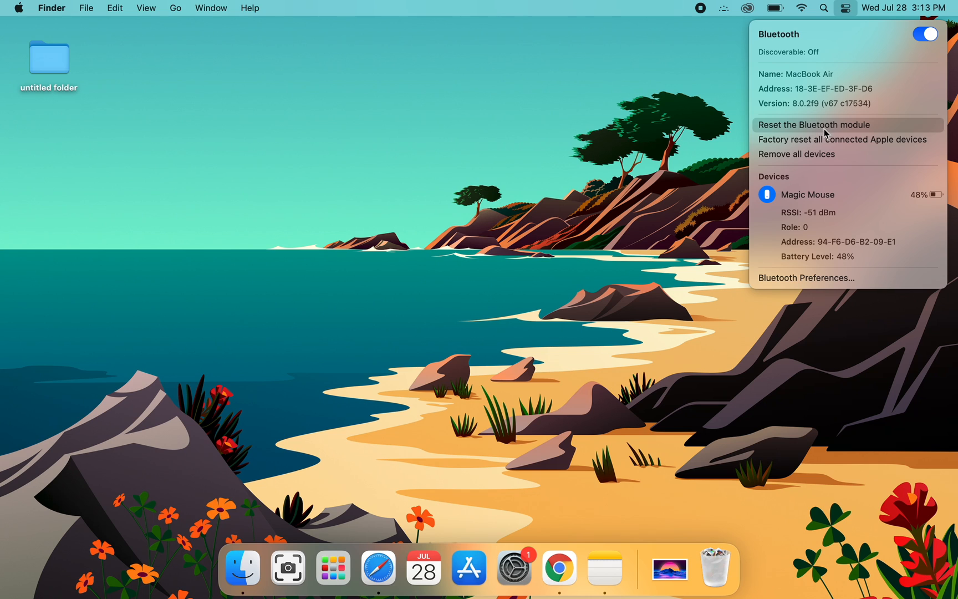
mouse_move(830, 132)
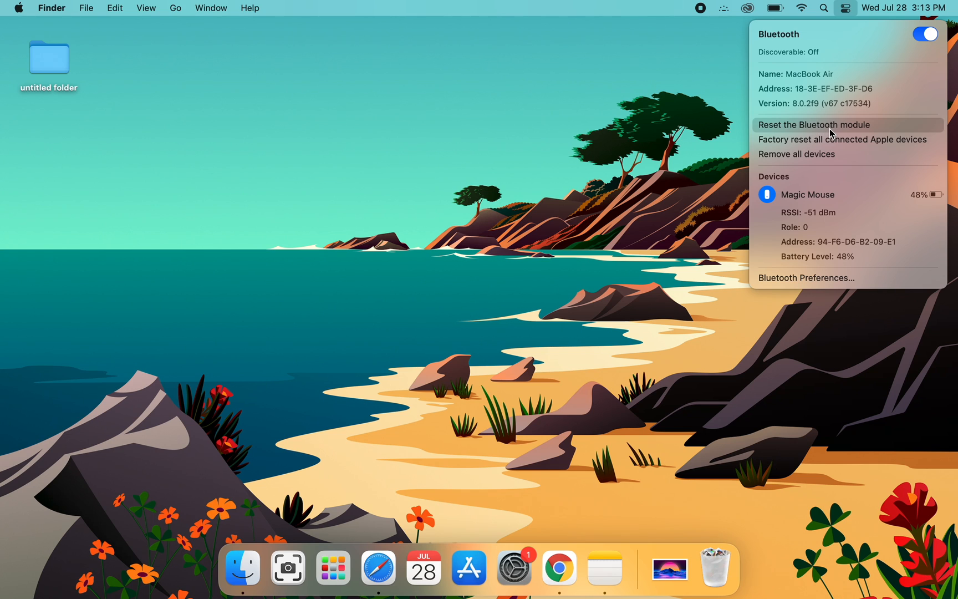
click(813, 125)
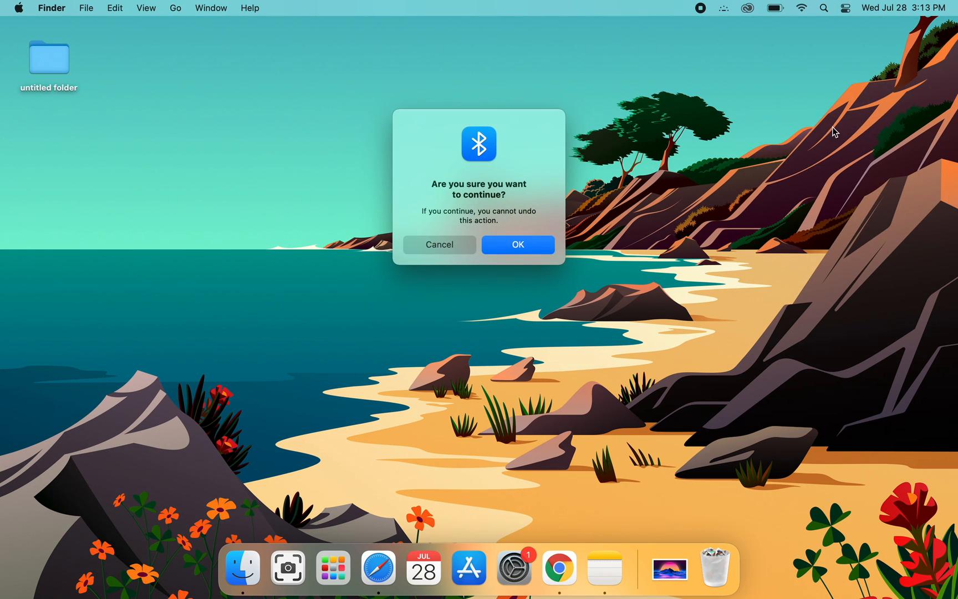
mouse_move(520, 192)
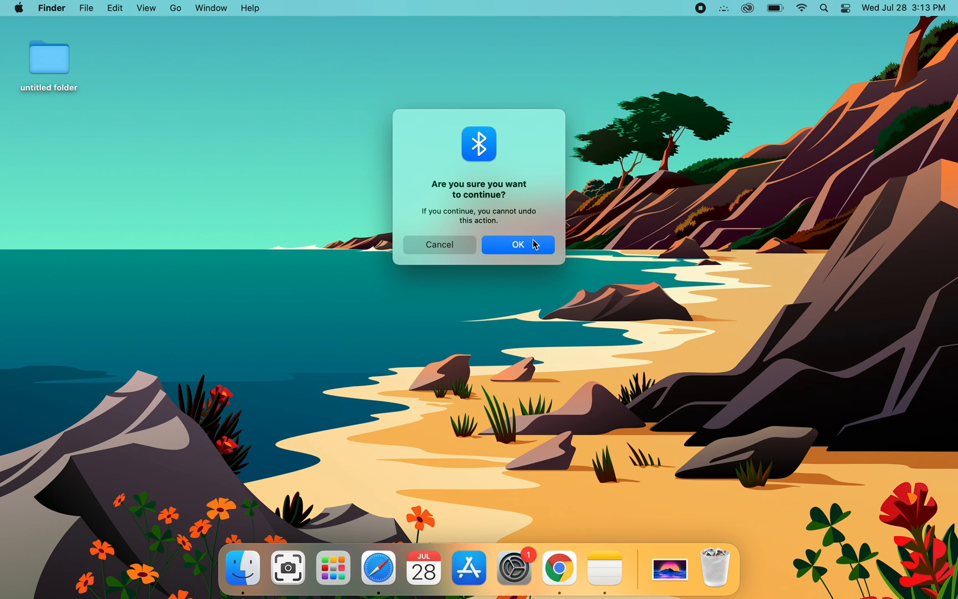
click(517, 245)
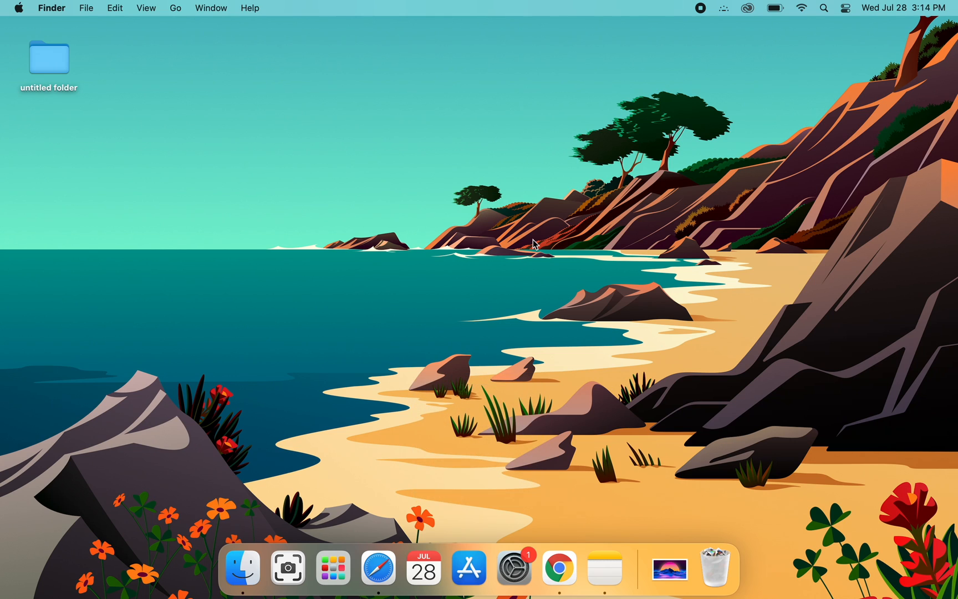
mouse_move(543, 245)
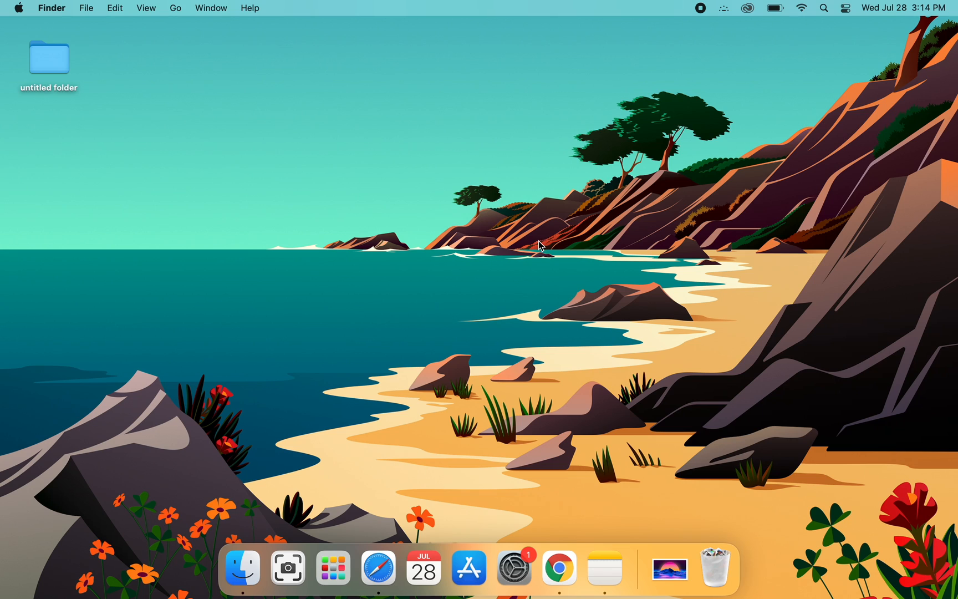
mouse_move(711, 108)
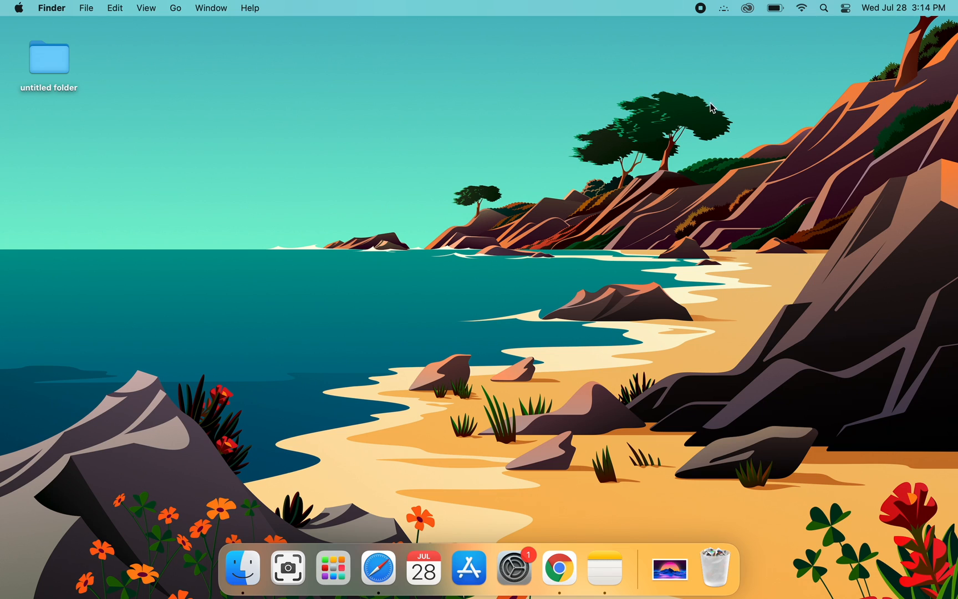
mouse_move(481, 262)
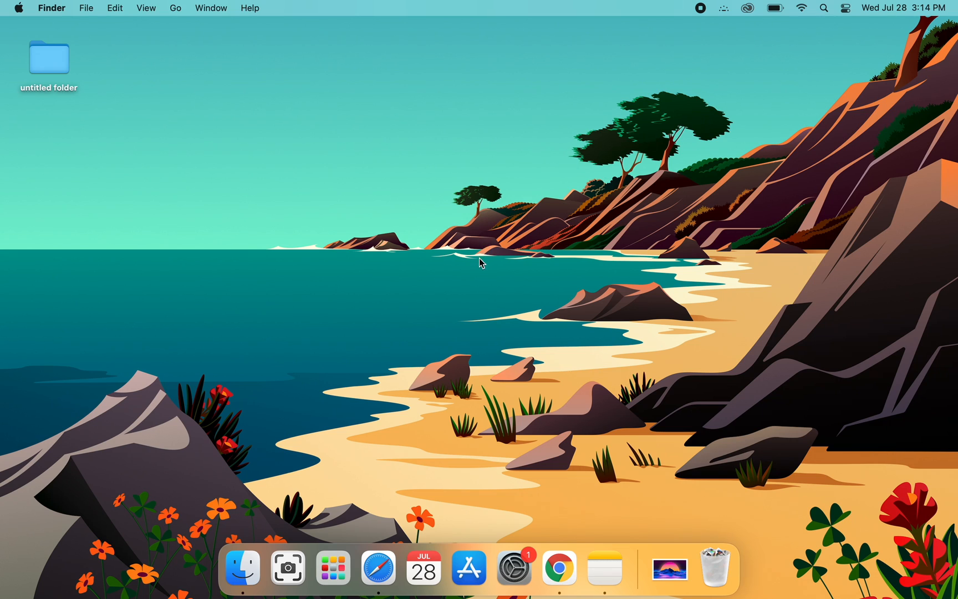
mouse_move(524, 281)
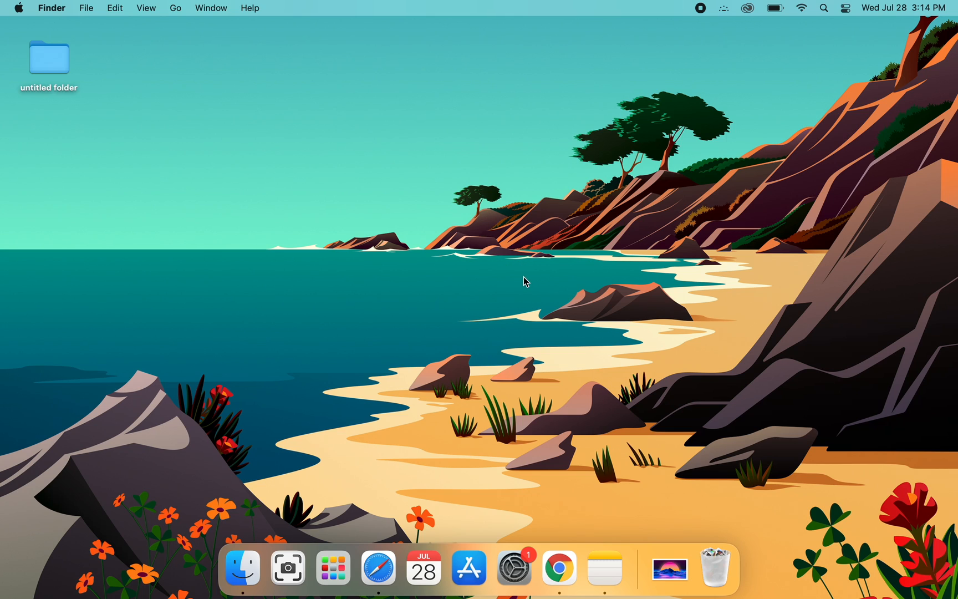
mouse_move(499, 271)
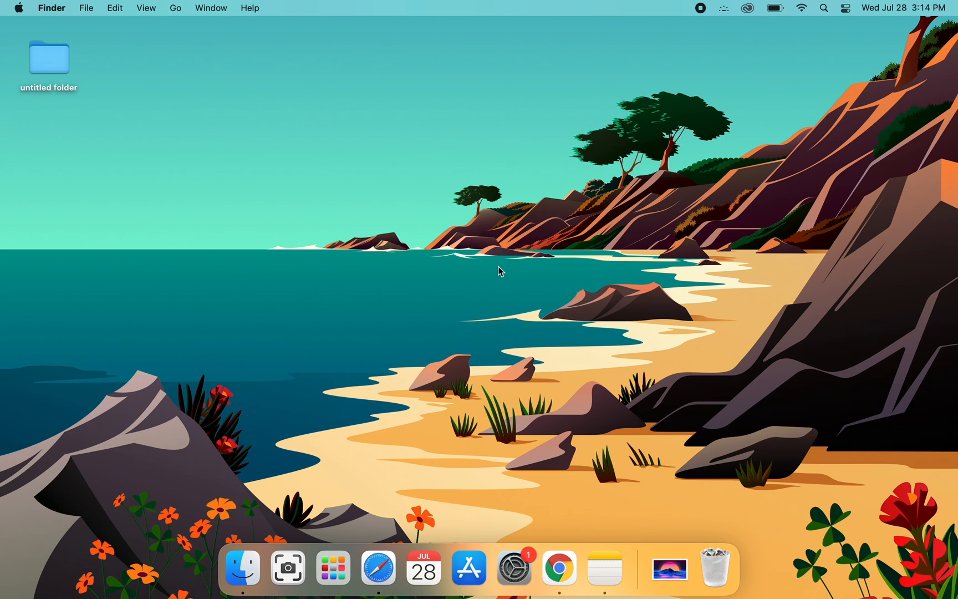
mouse_move(510, 274)
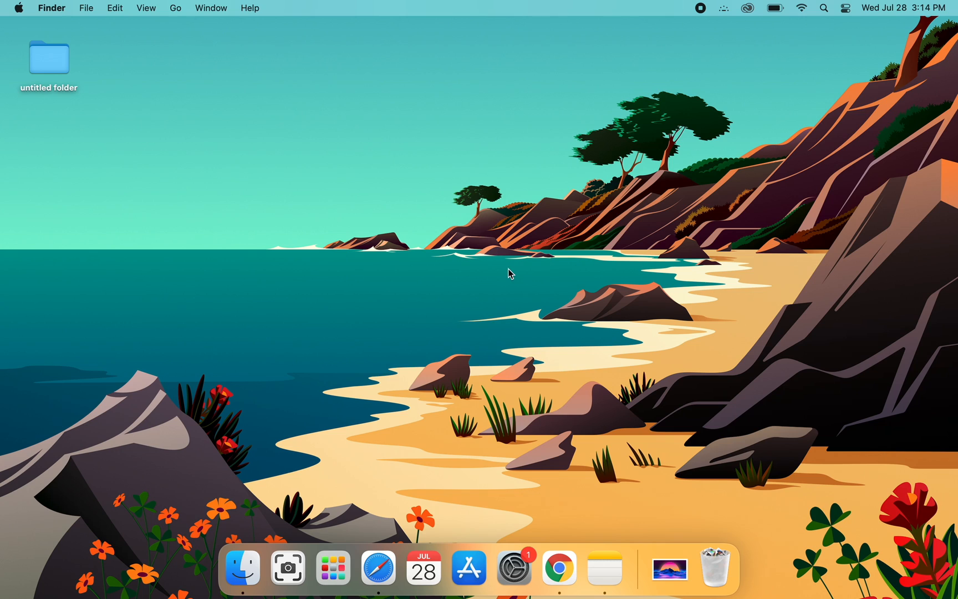
mouse_move(618, 282)
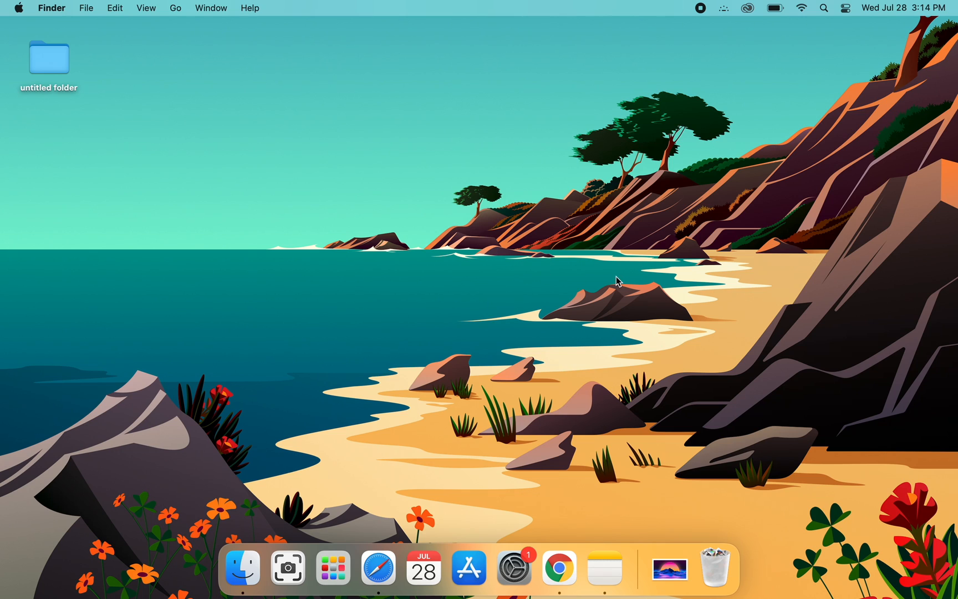
mouse_move(497, 245)
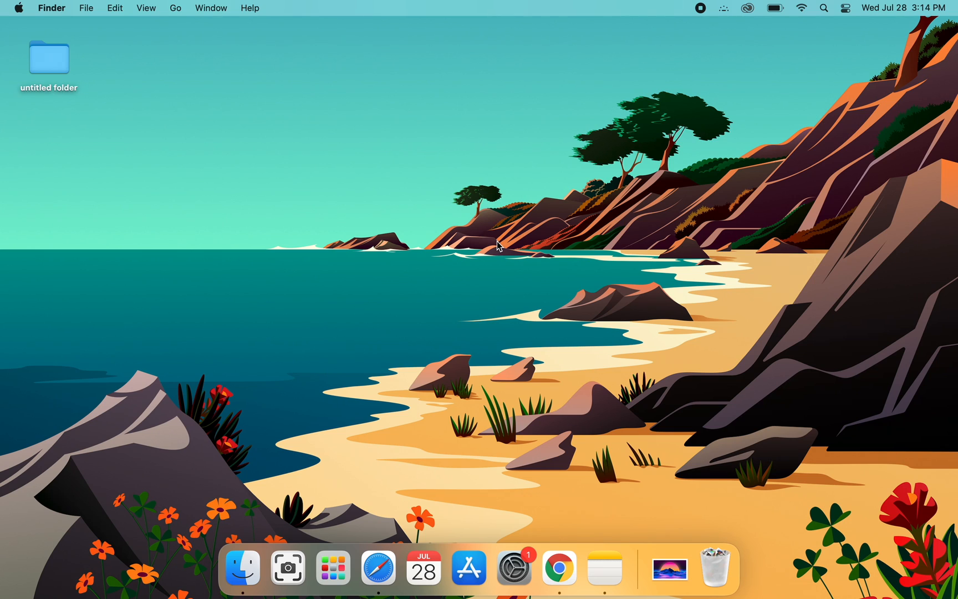
mouse_move(384, 219)
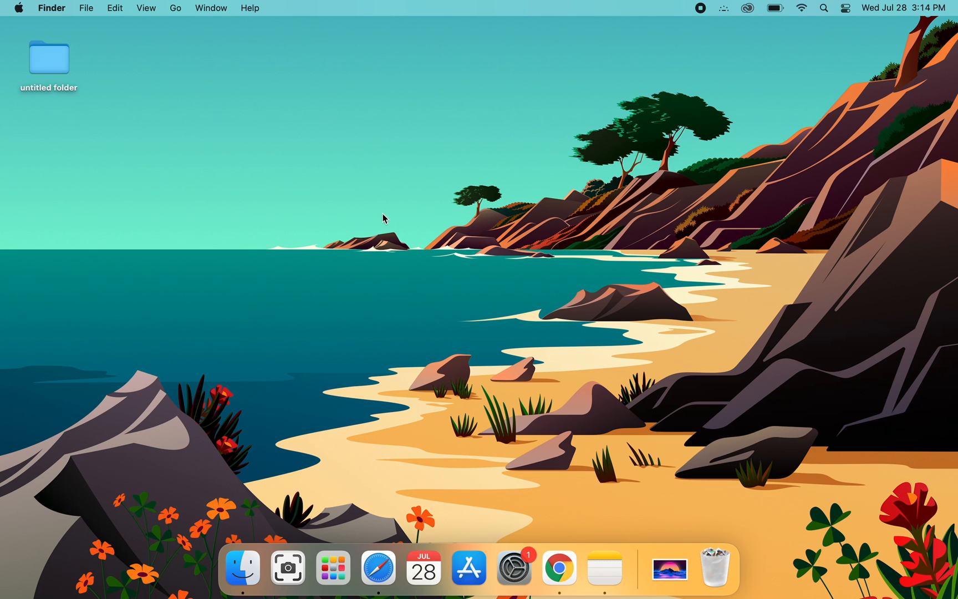
- Launch System Preferences from the Apple menu
click(17, 7)
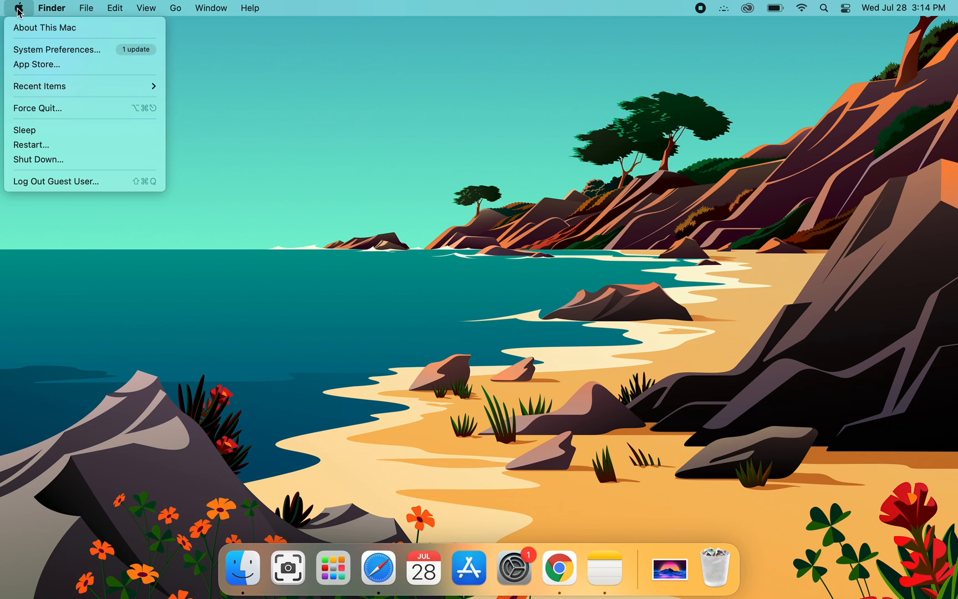
mouse_move(57, 49)
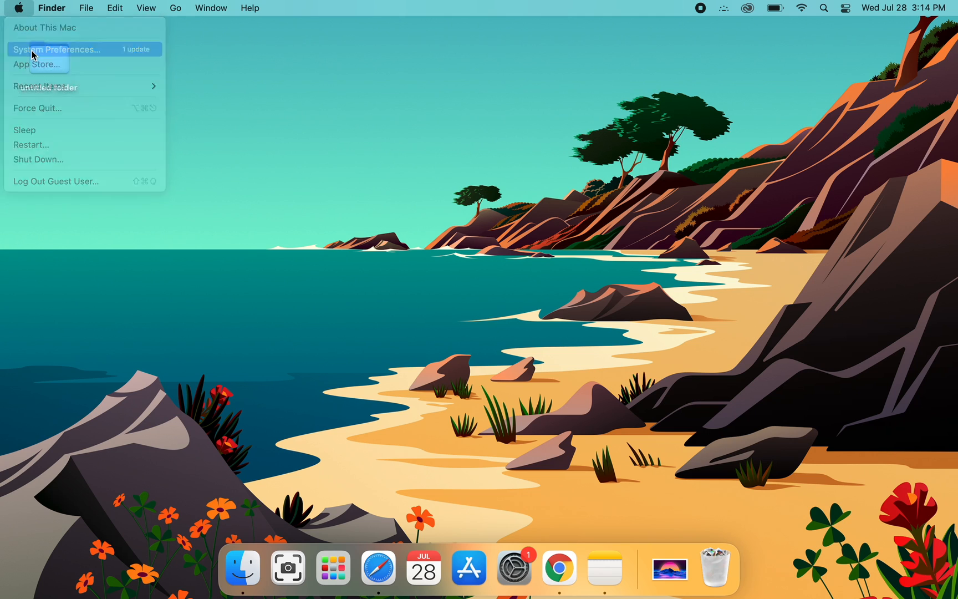
click(58, 50)
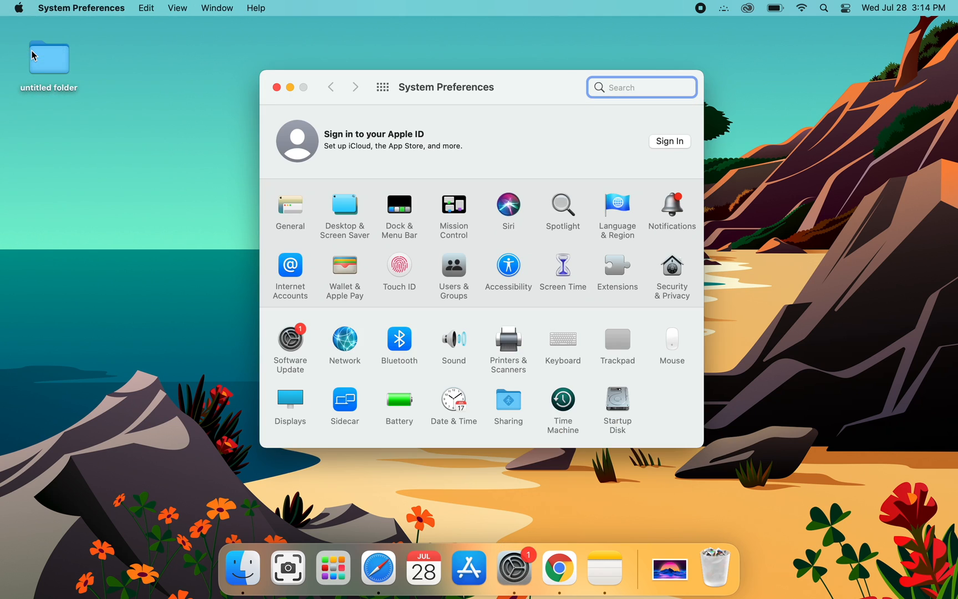
mouse_move(398, 264)
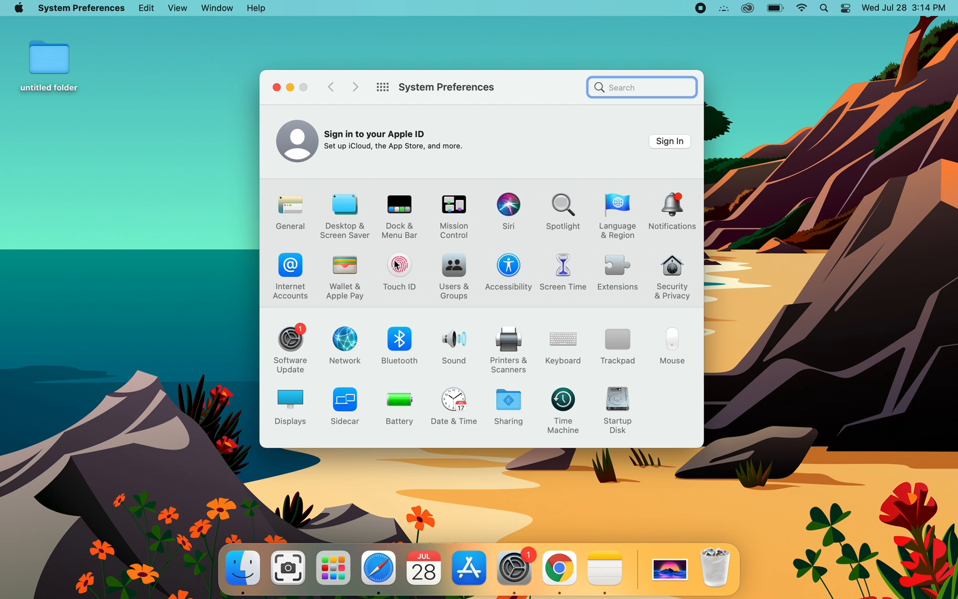
mouse_move(508, 269)
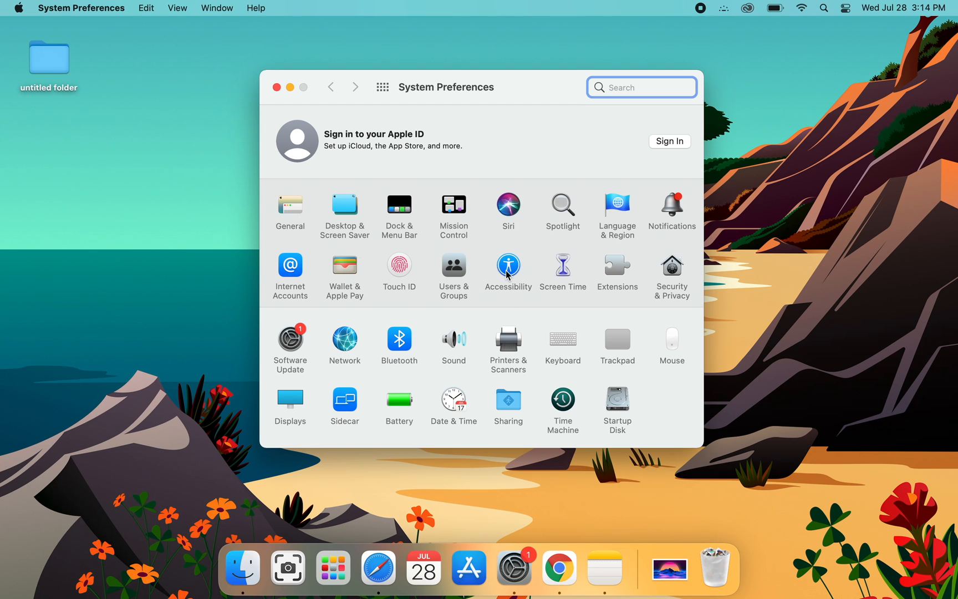
- Go to Accessibility > Display and show the Cursor tab
click(507, 270)
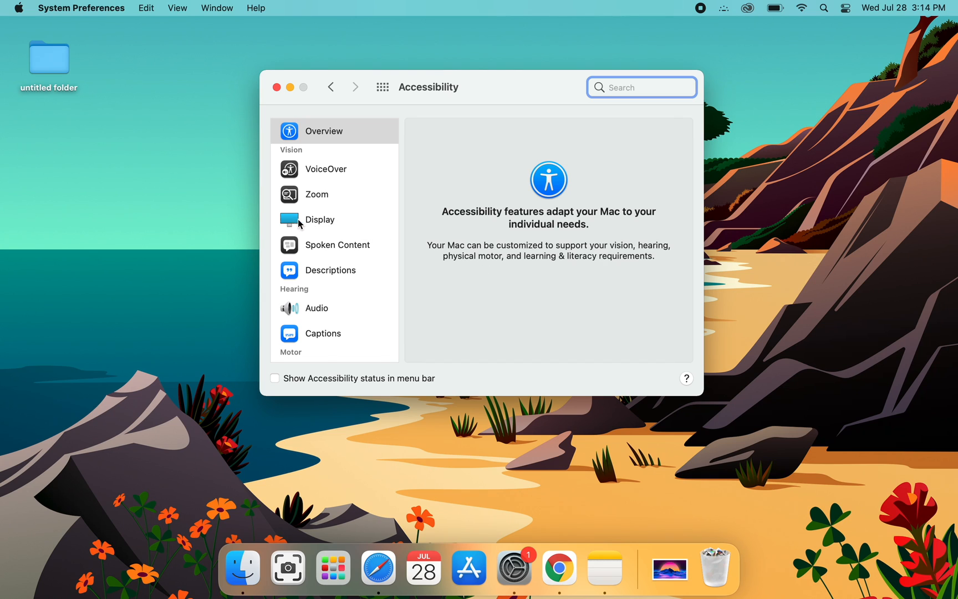
click(320, 219)
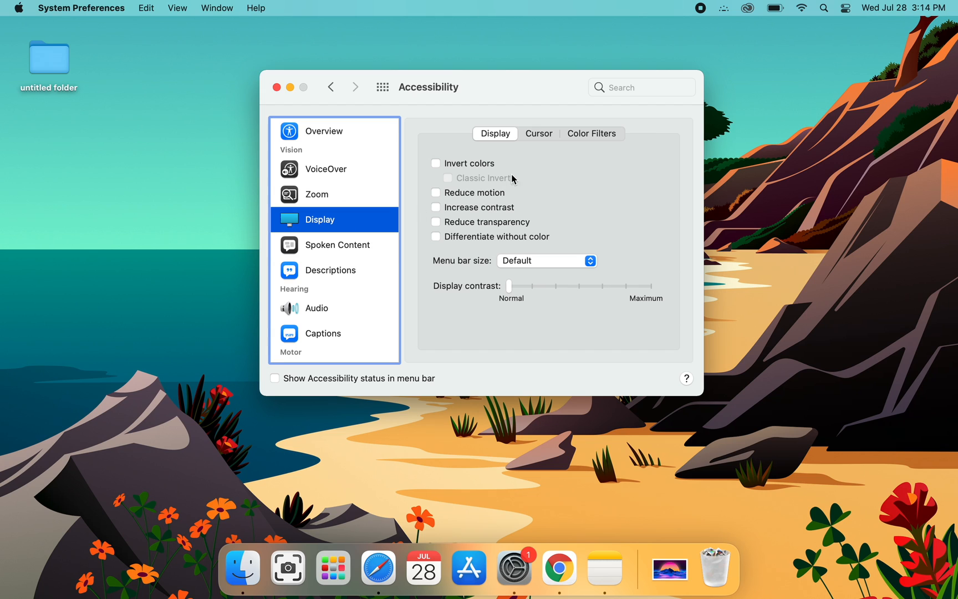
click(539, 133)
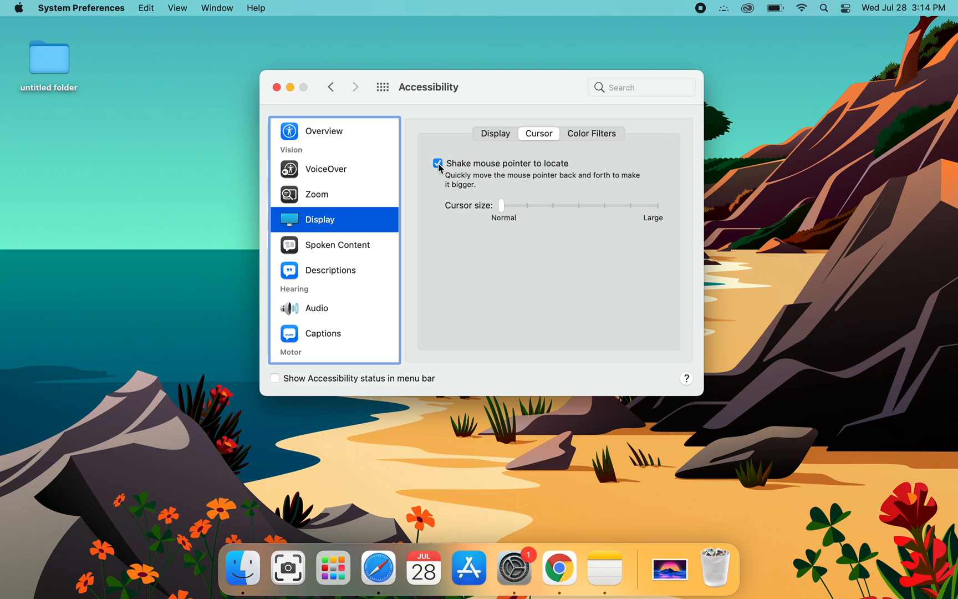
- Uncheck 'Shake mouse pointer to locate' on the Cursor tab
click(437, 163)
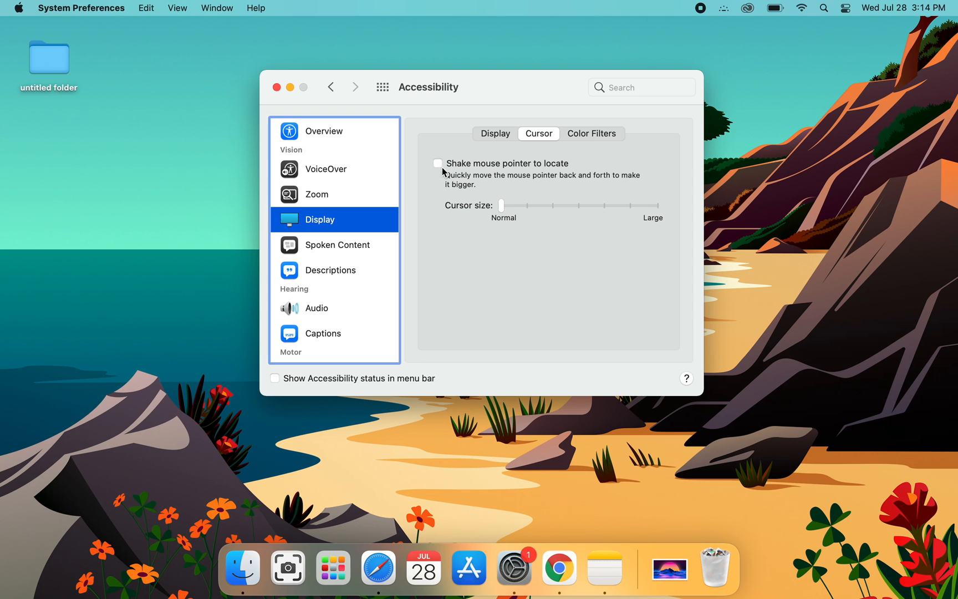
mouse_move(465, 217)
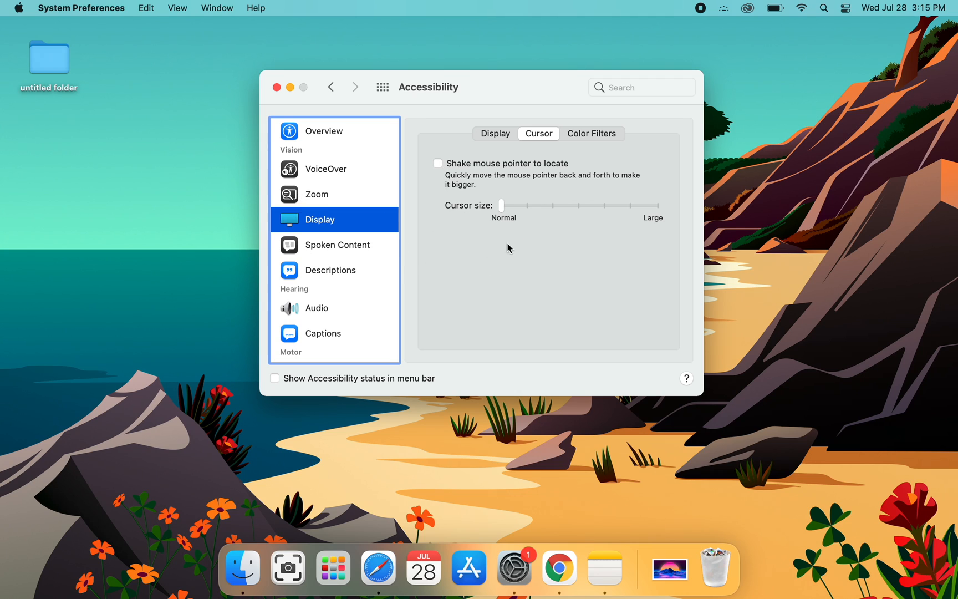
mouse_move(437, 268)
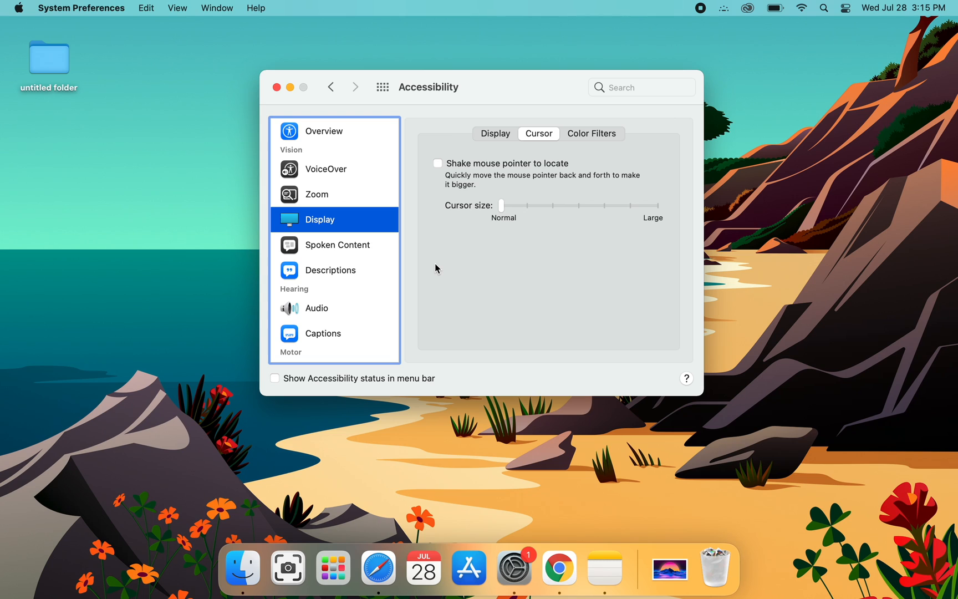
mouse_move(490, 256)
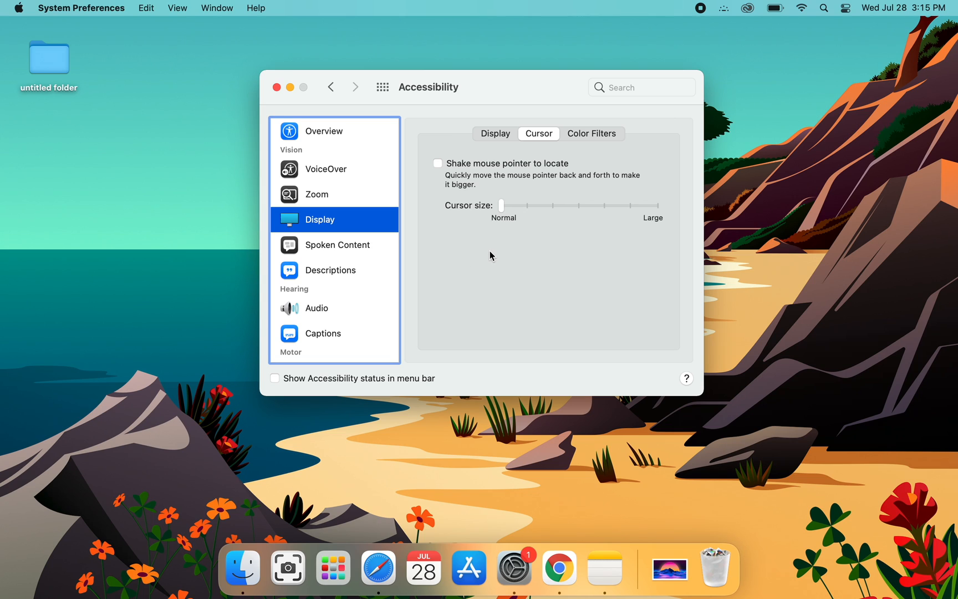
mouse_move(506, 257)
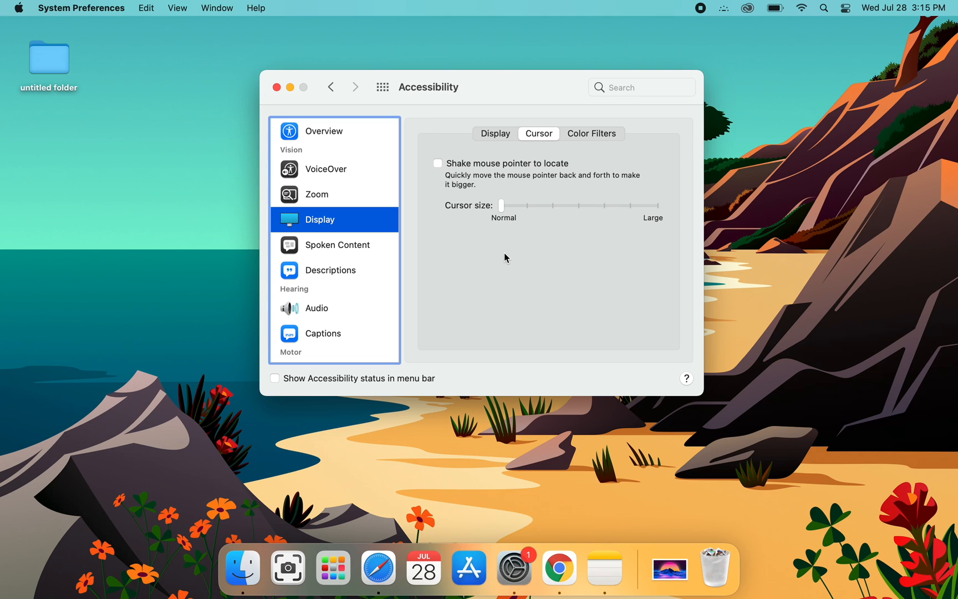
mouse_move(524, 250)
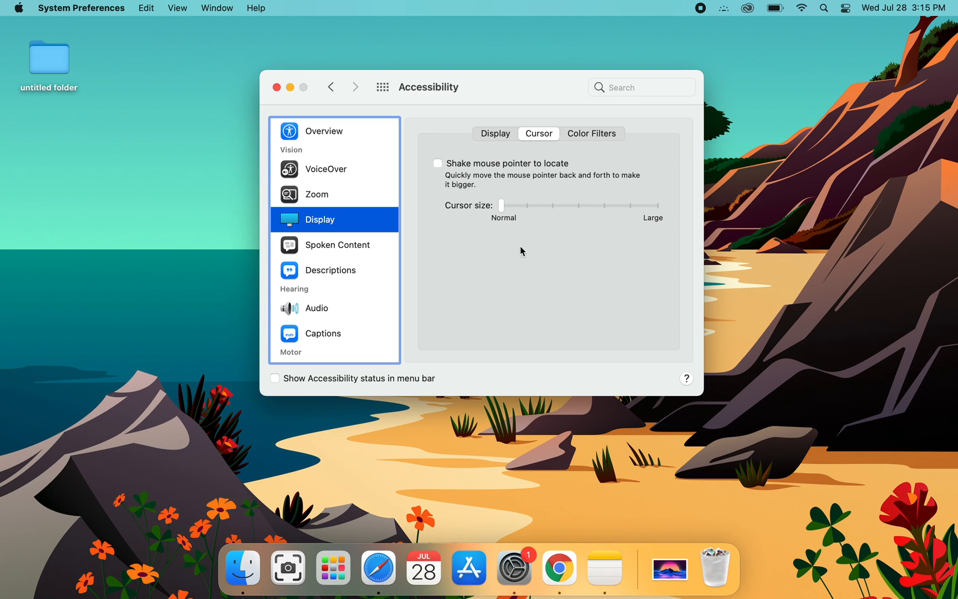
mouse_move(520, 272)
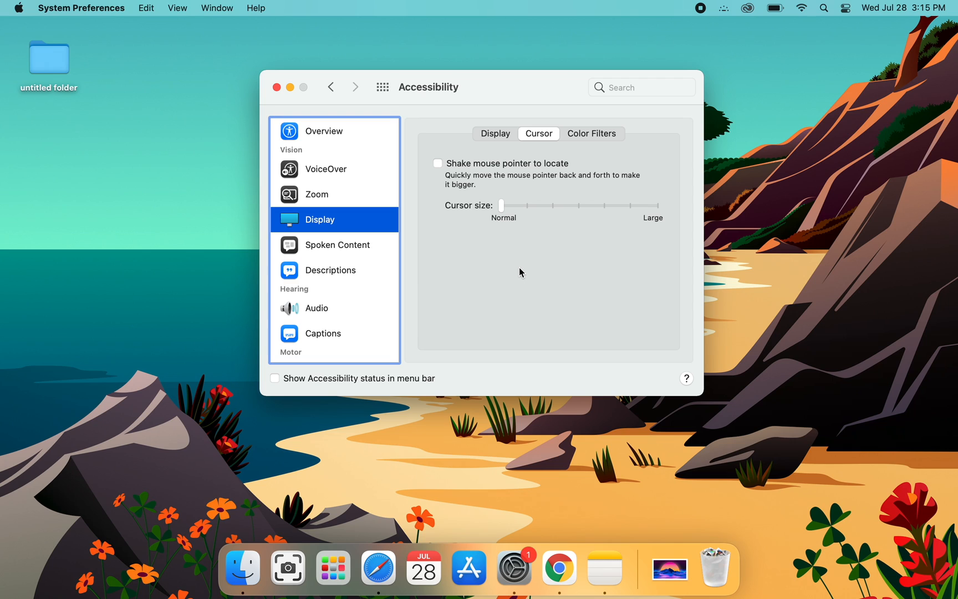
mouse_move(748, 367)
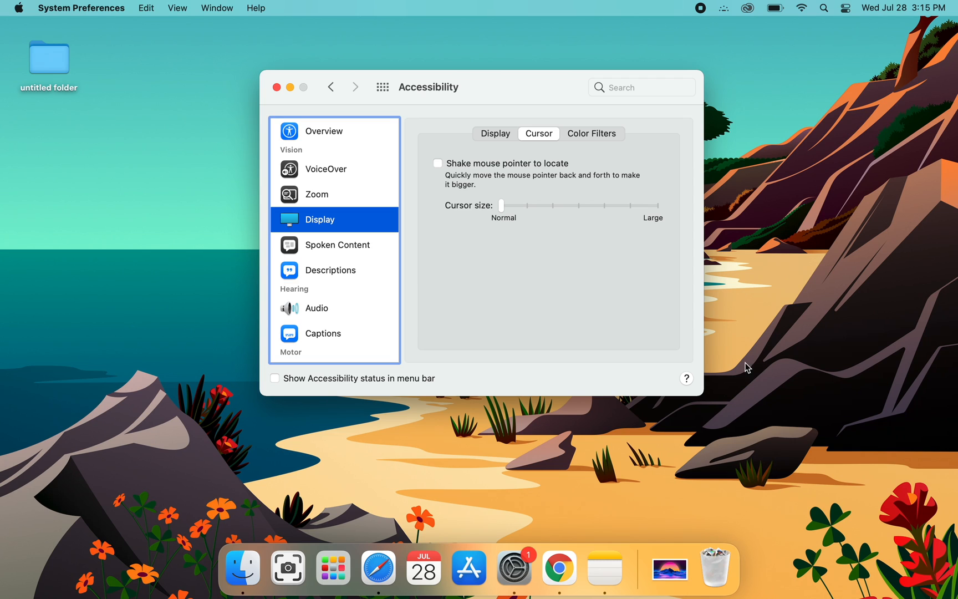
mouse_move(398, 299)
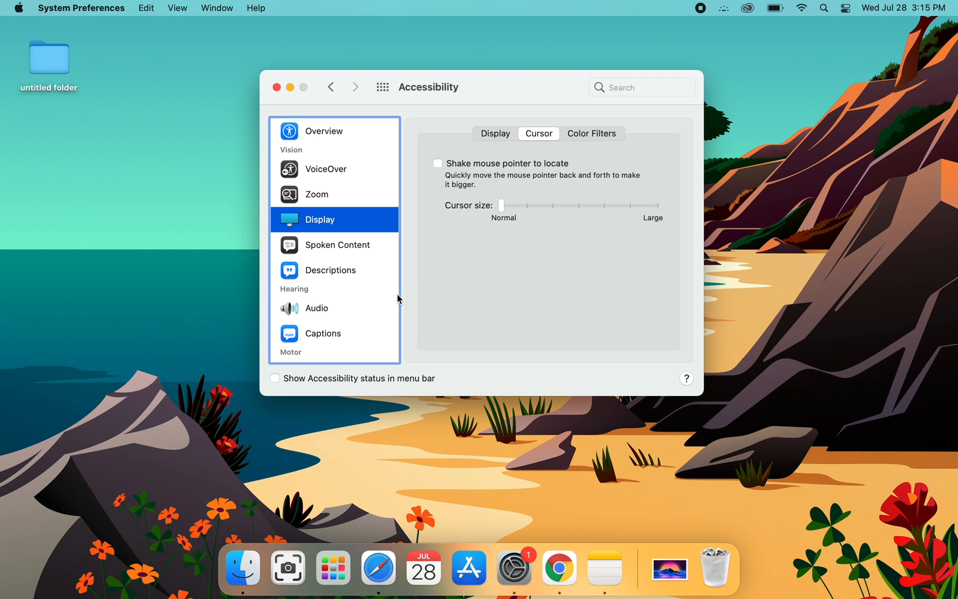
mouse_move(494, 262)
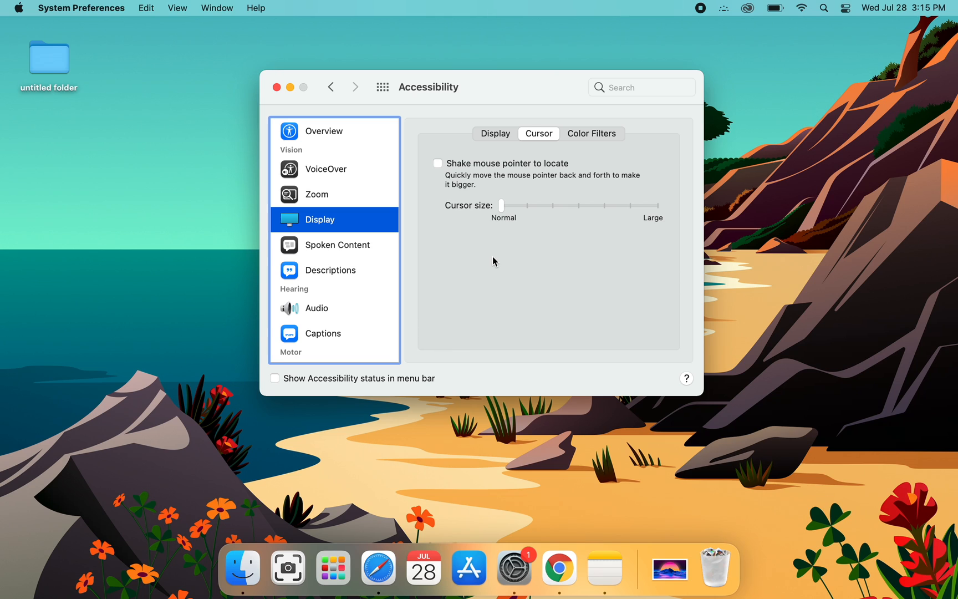
mouse_move(491, 262)
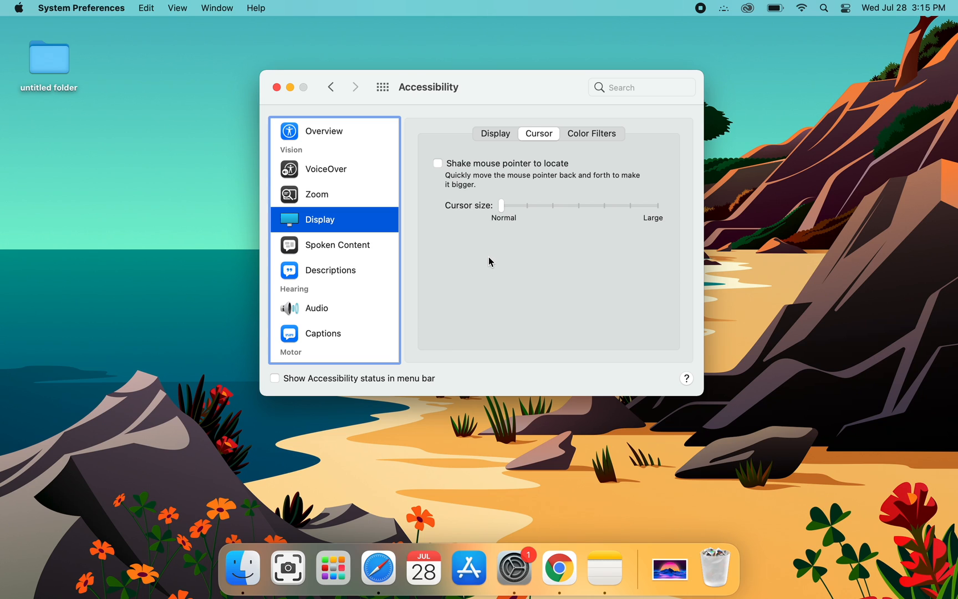